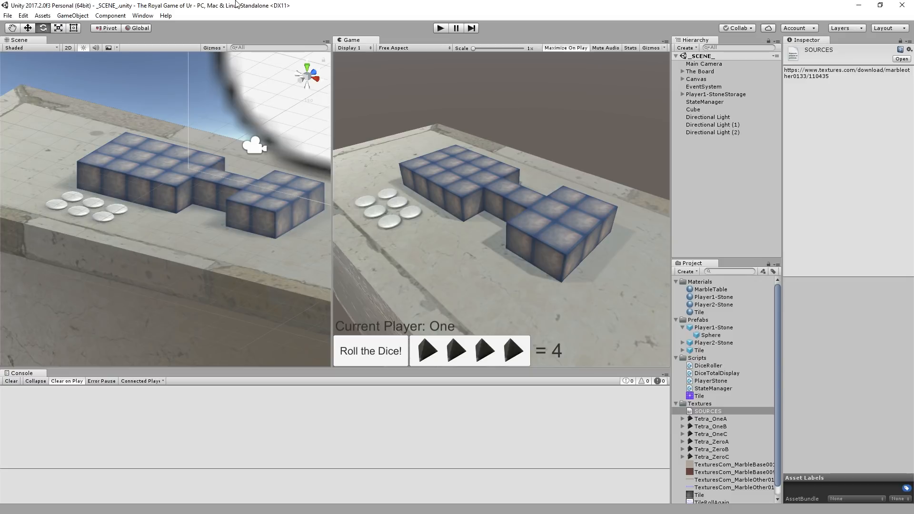
mouse_move(436, 326)
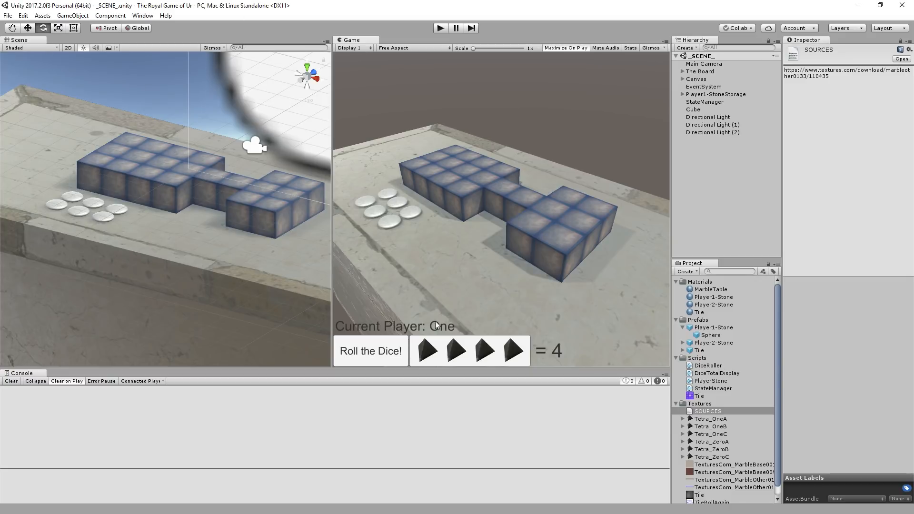